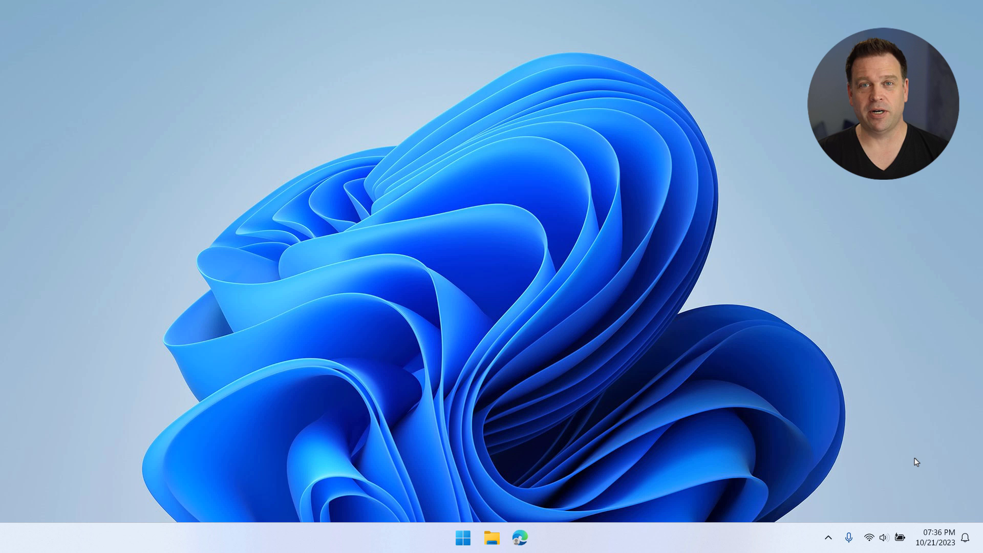
Step: Open Date & time settings from the taskbar clock's Adjust date and time option
right_click(936, 537)
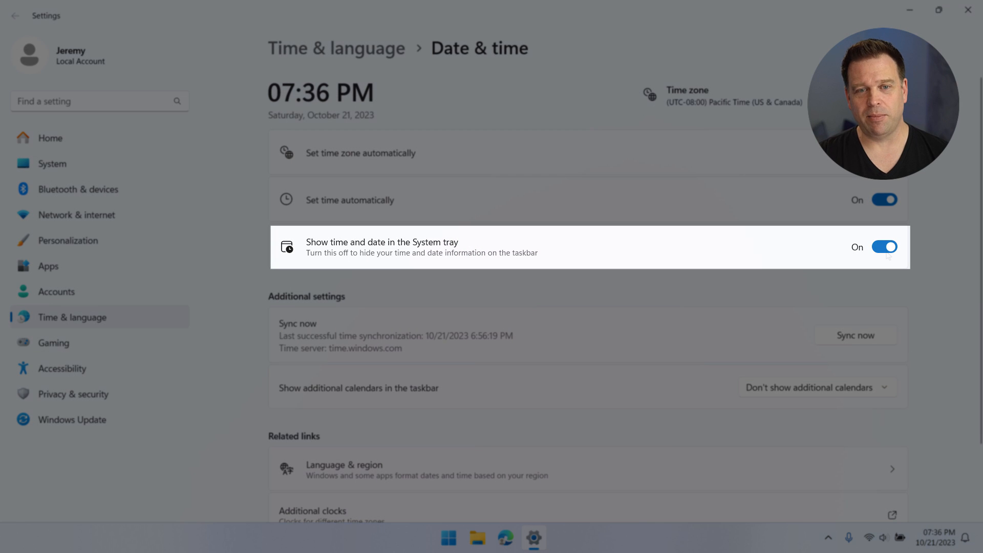
Step: Turn off 'Show time and date in the System tray' to hide the taskbar clock
left_click(884, 246)
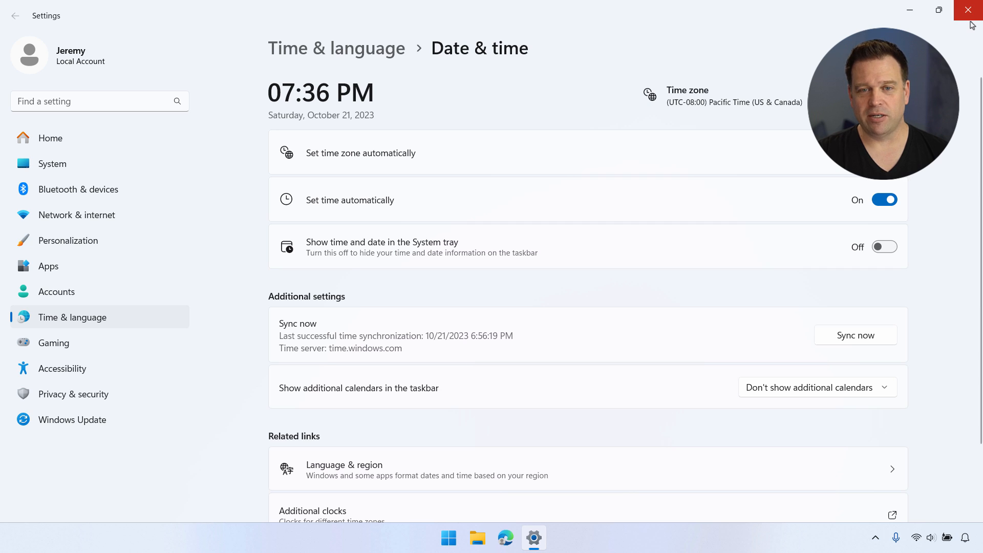
Step: Close the Settings window on the Date & time page
left_click(967, 10)
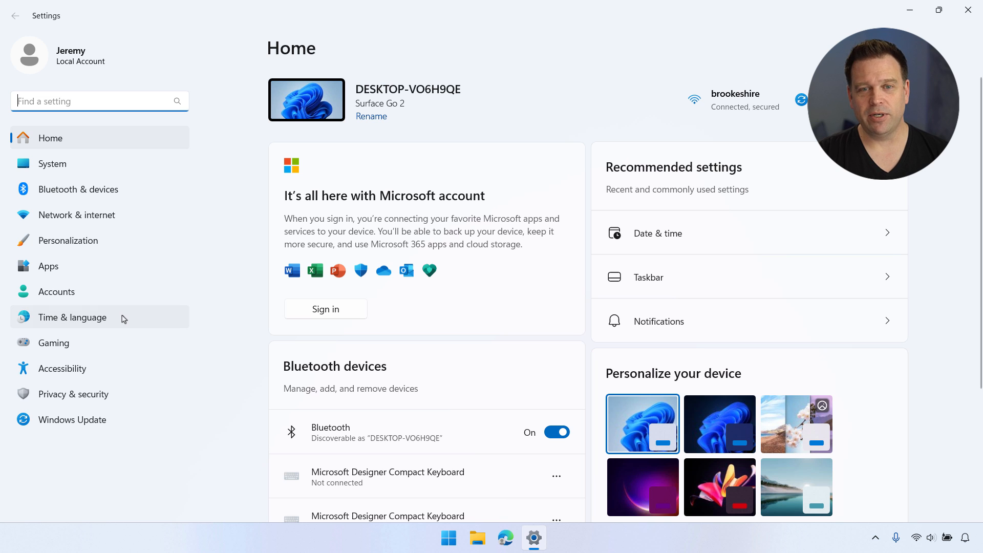
Step: Under Time & language, turn 'Show time and date in the System tray' back on
left_click(73, 318)
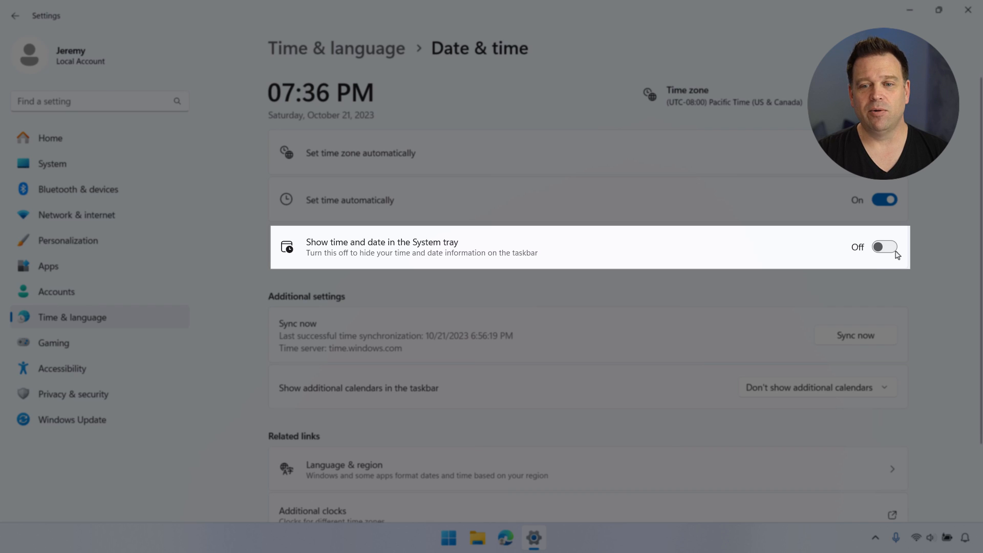
left_click(884, 246)
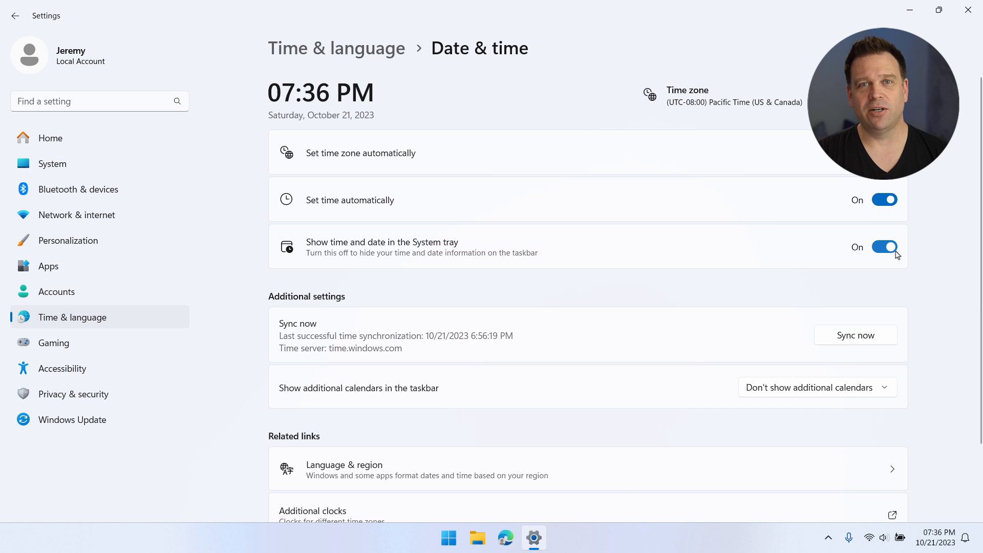